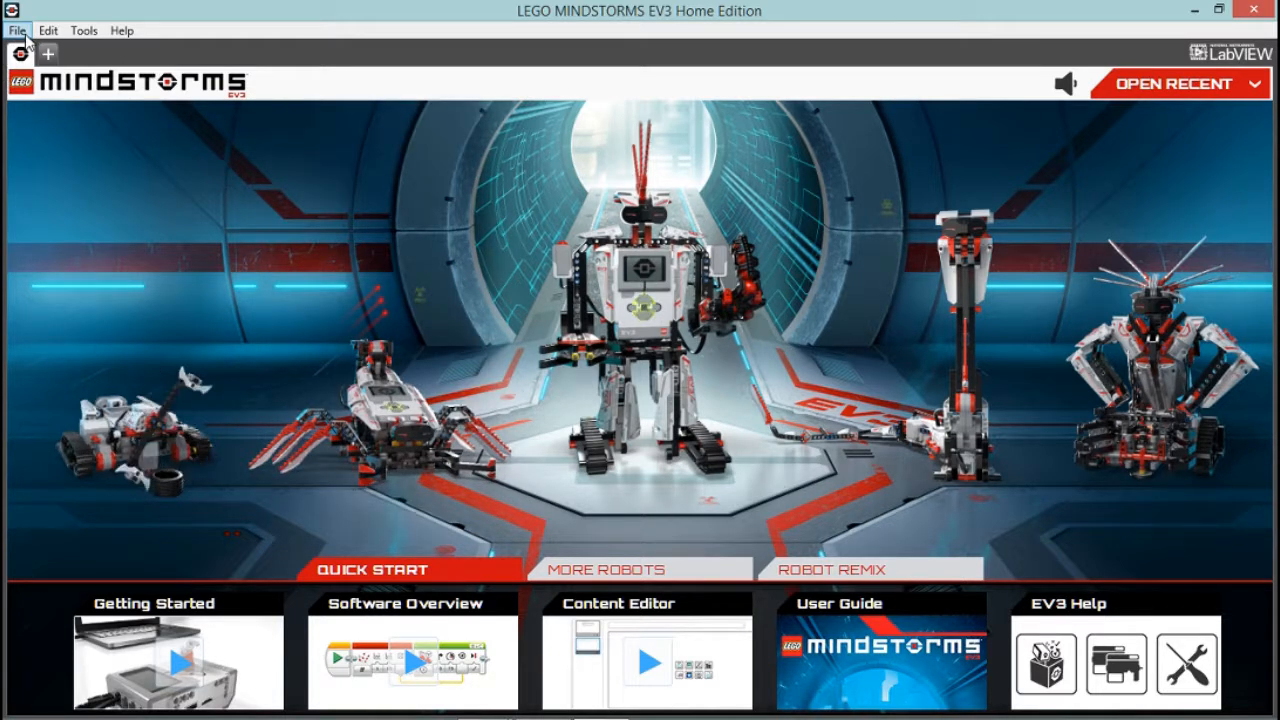
Bring up the File menu from the EV3 lobby screen
left_click(16, 30)
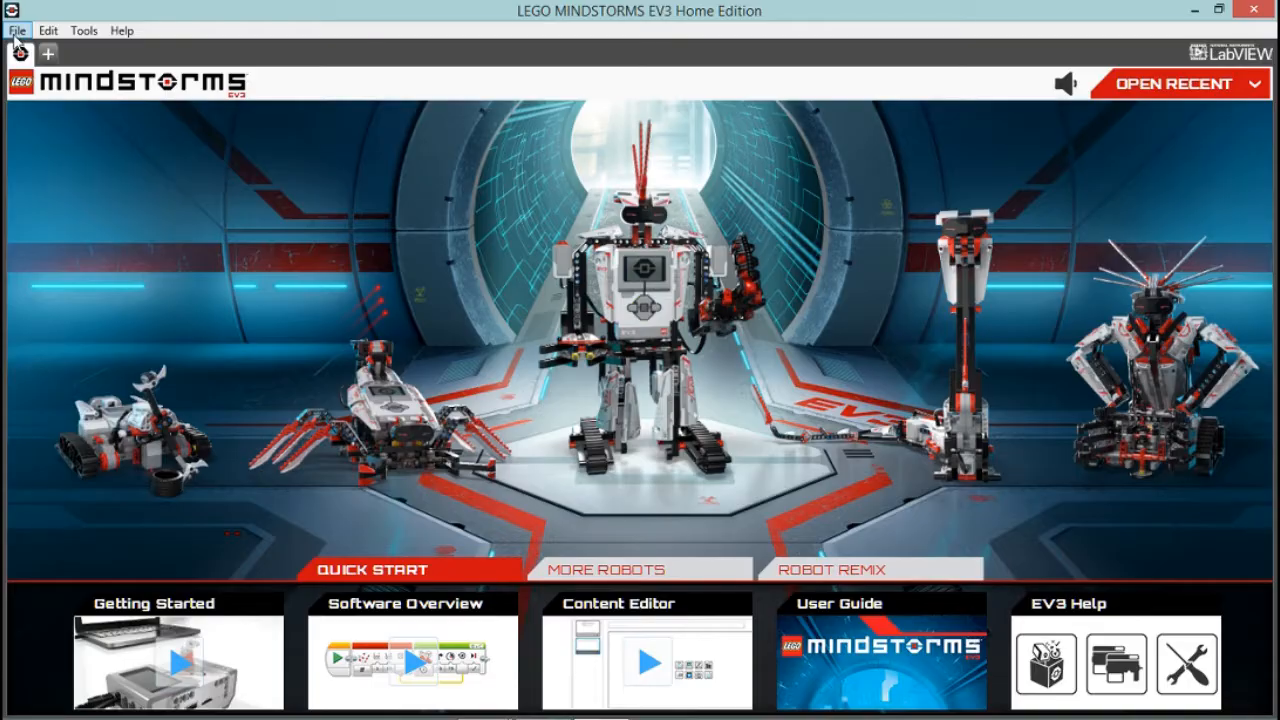
left_click(16, 30)
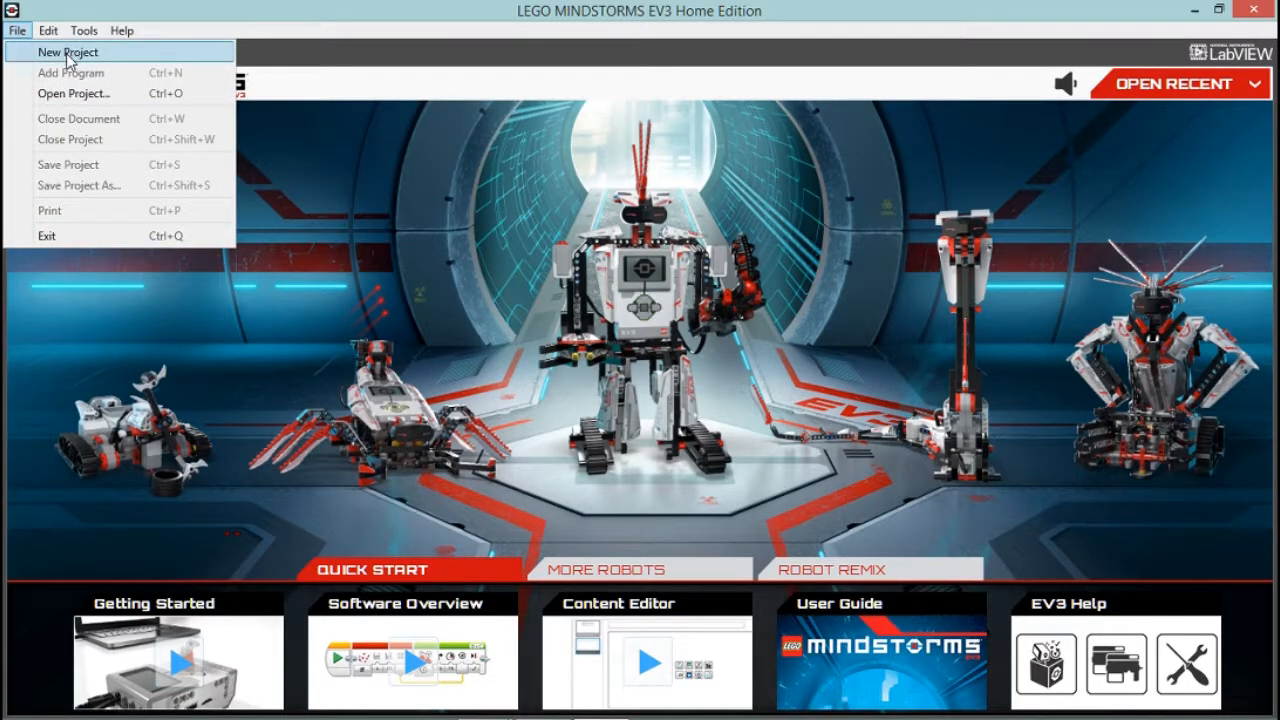
mouse_move(490, 144)
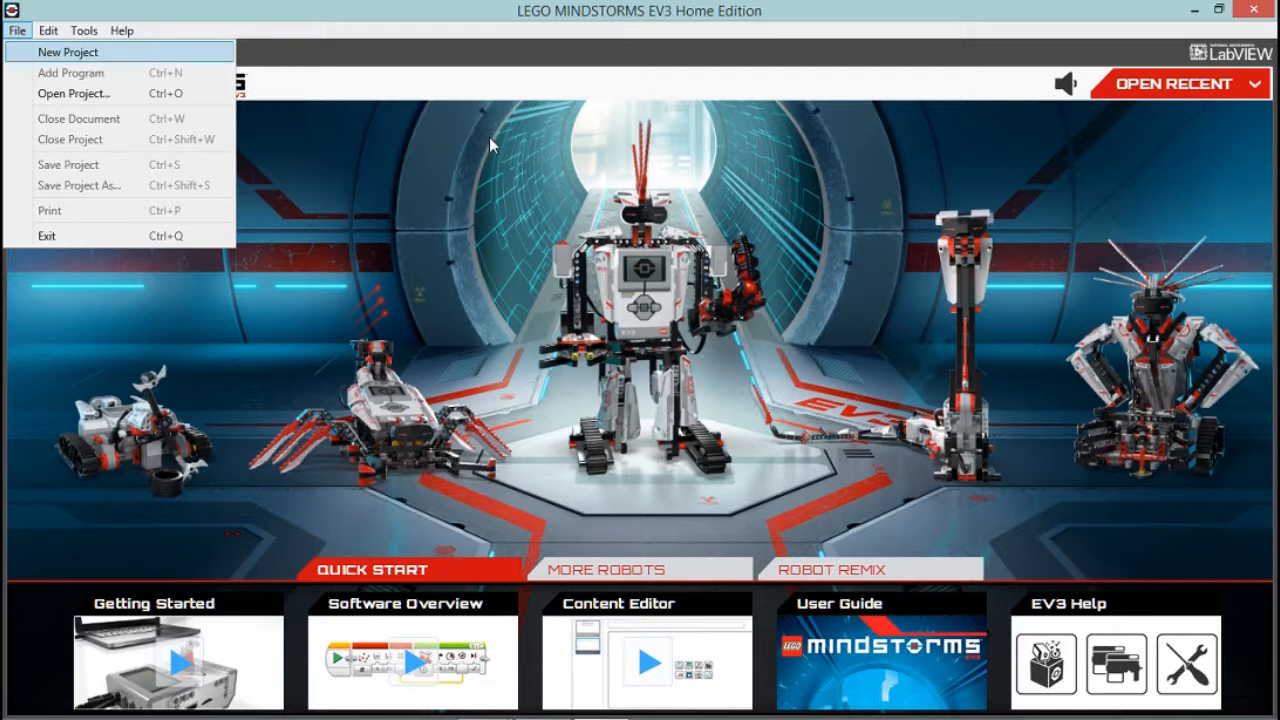
Create a new project with an empty program and the EV3 brick connected, motor on port A
left_click(68, 52)
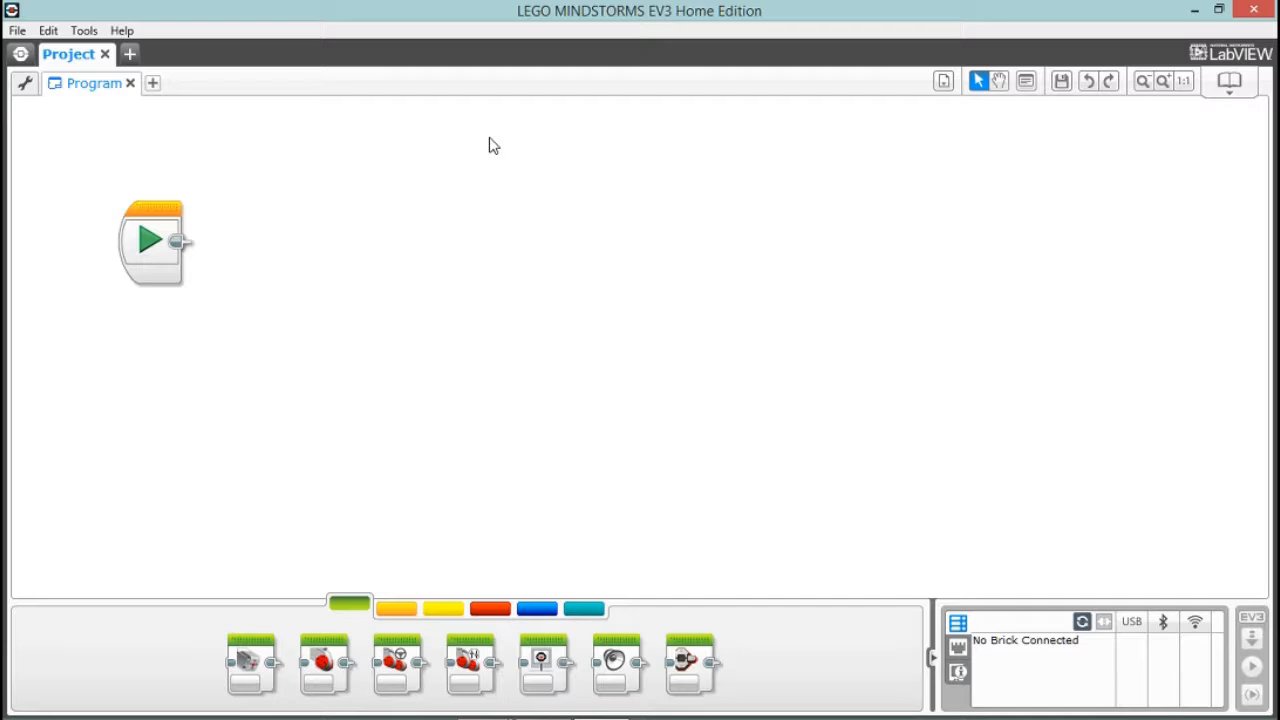
mouse_move(688, 180)
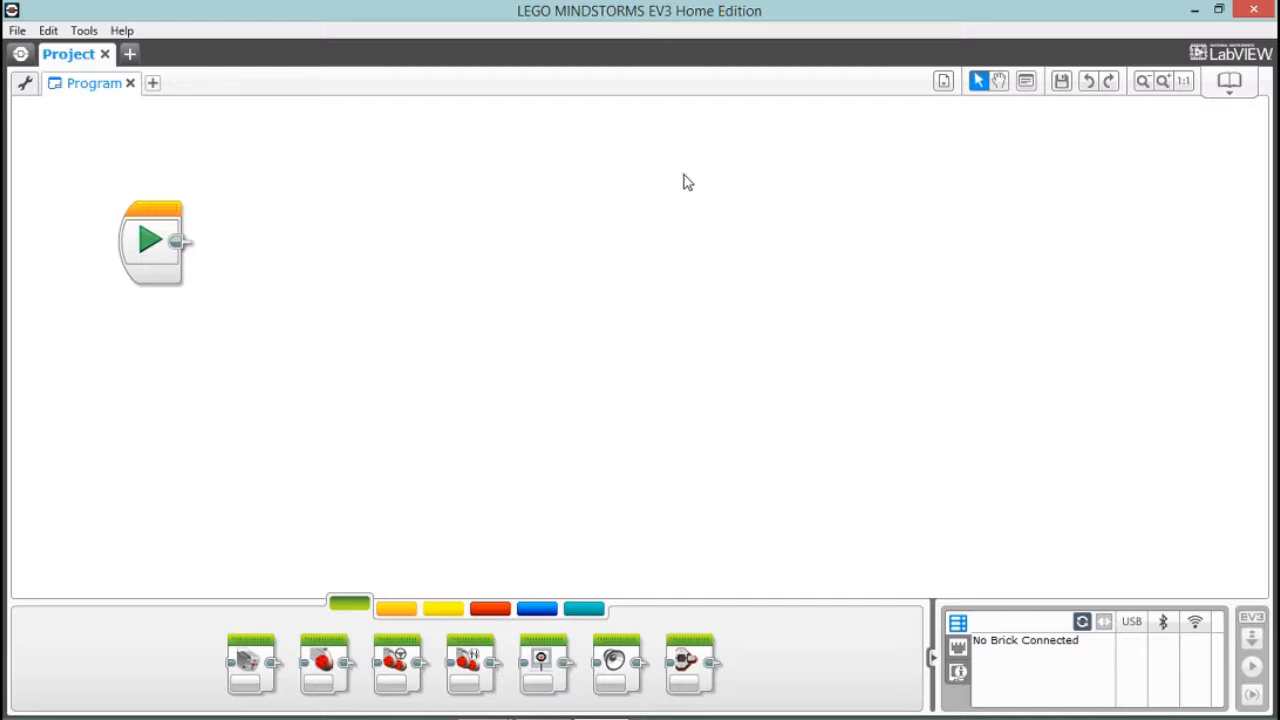
mouse_move(1148, 678)
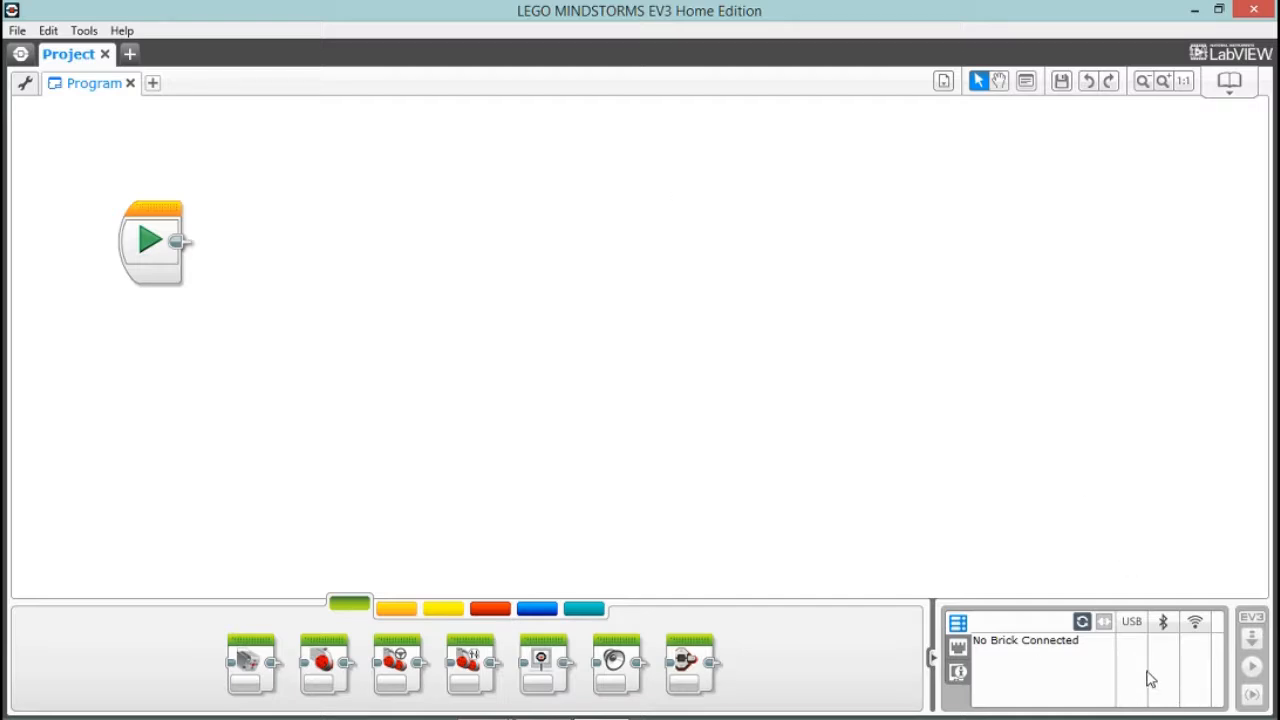
mouse_move(1128, 692)
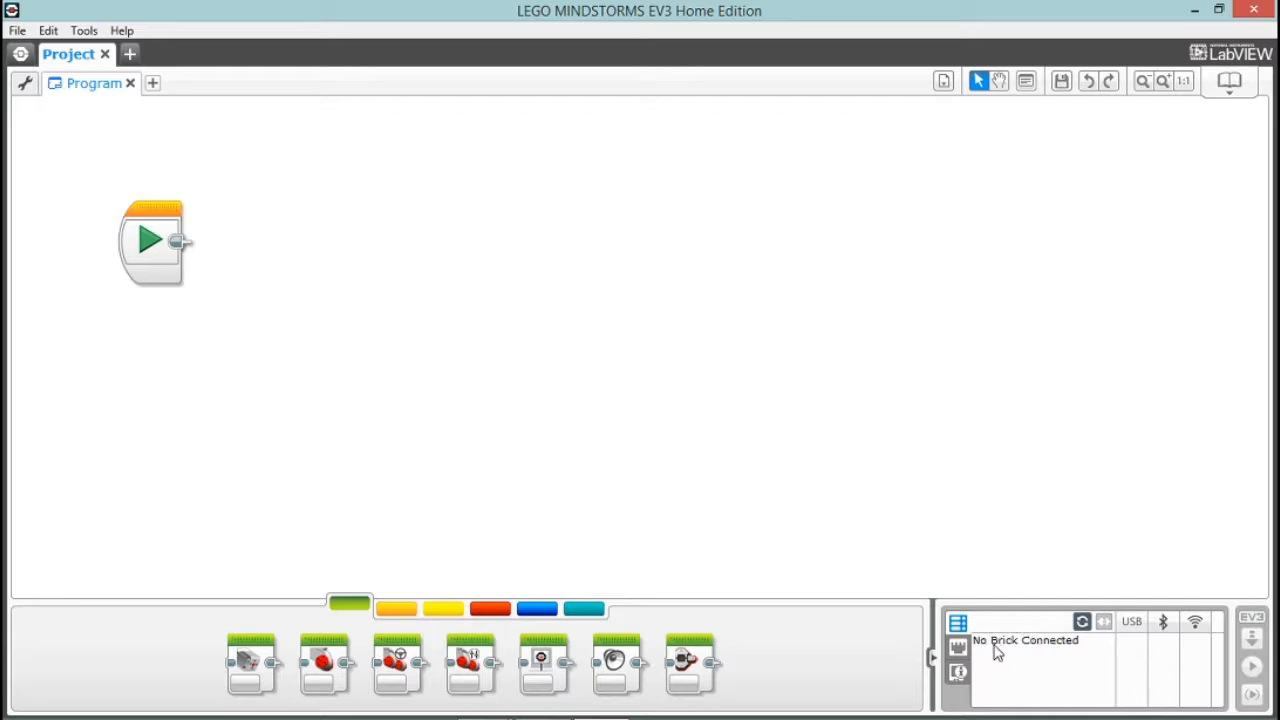
mouse_move(1040, 654)
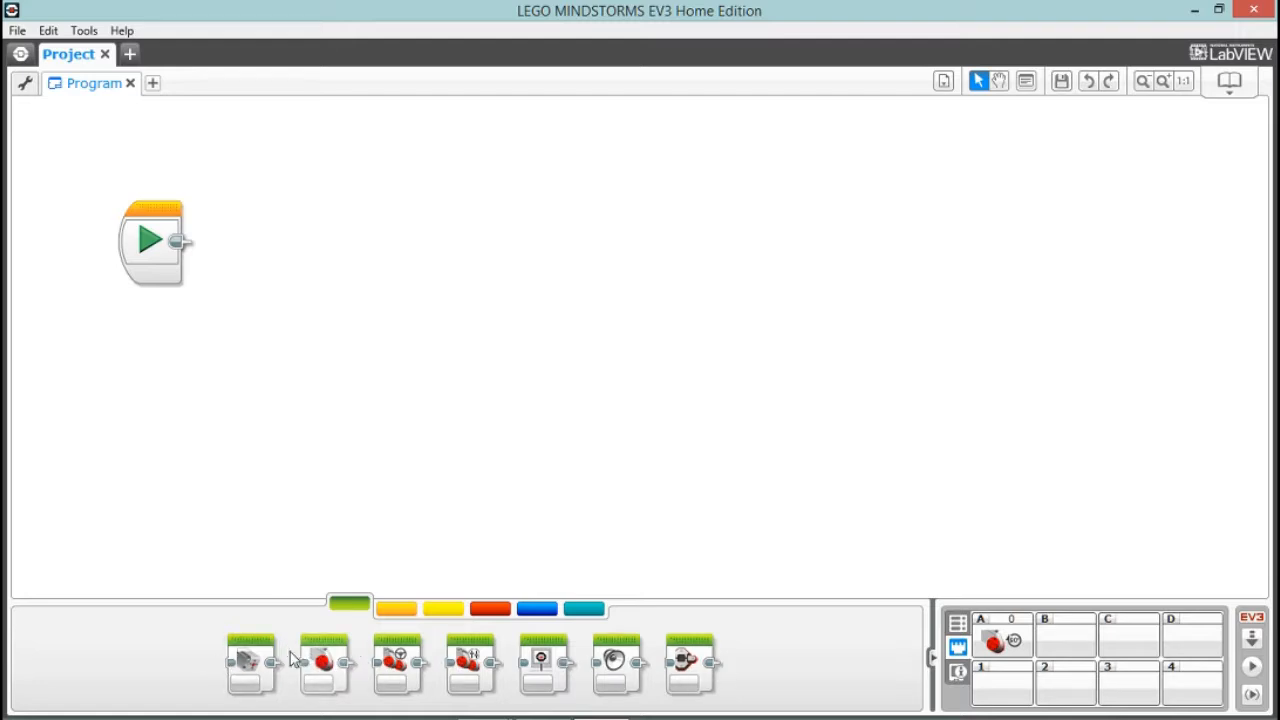
mouse_move(324, 662)
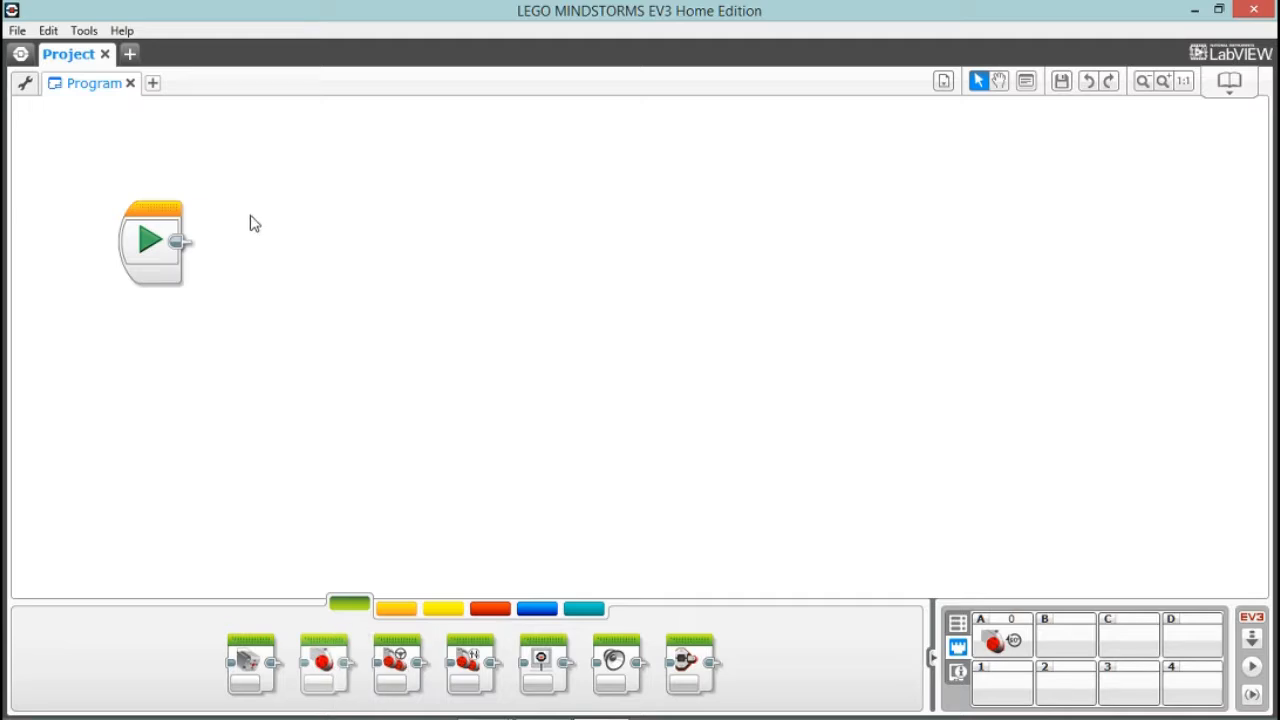
Snap a Large Motor block from the Action palette onto the Start block
left_click_drag(324, 662, 230, 256)
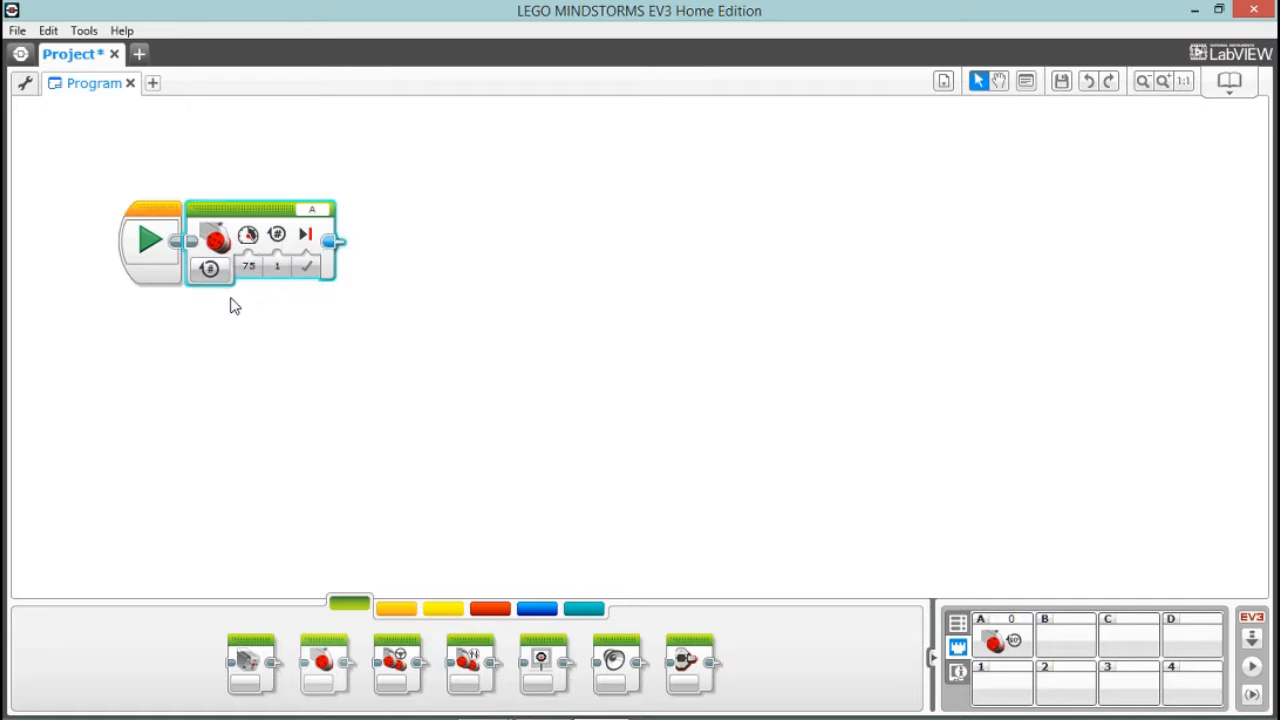
mouse_move(312, 210)
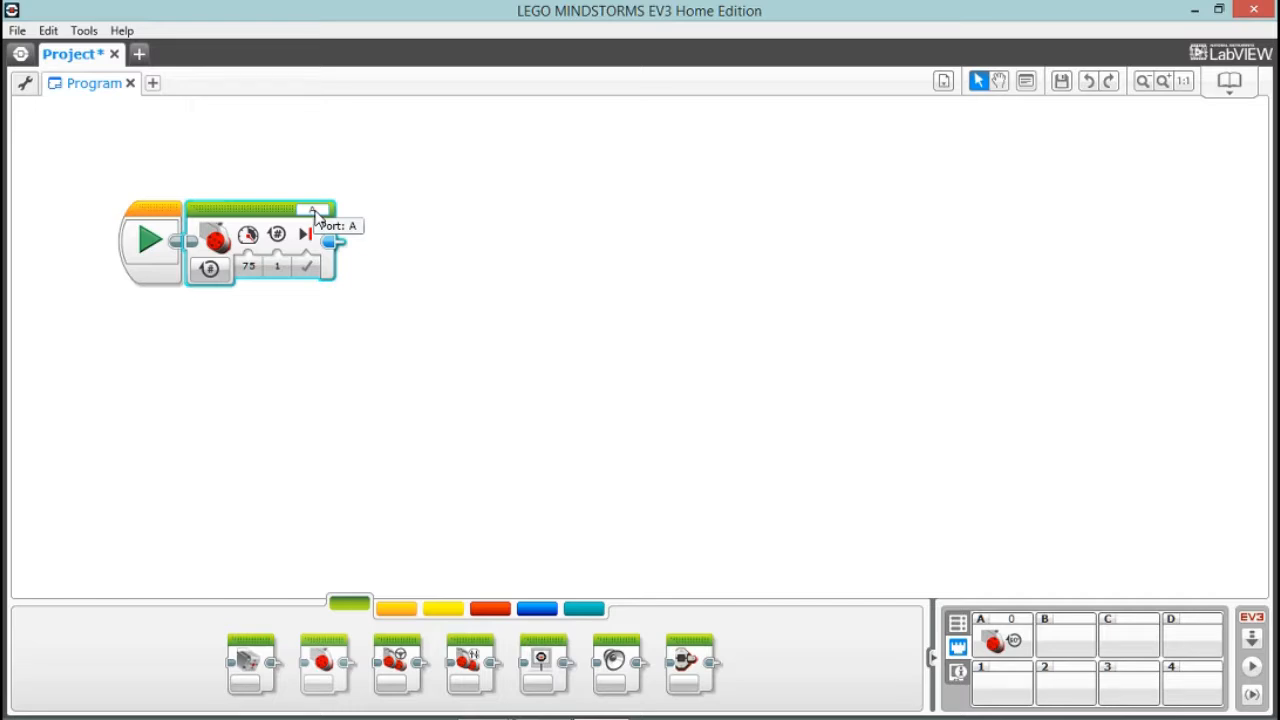
mouse_move(1008, 644)
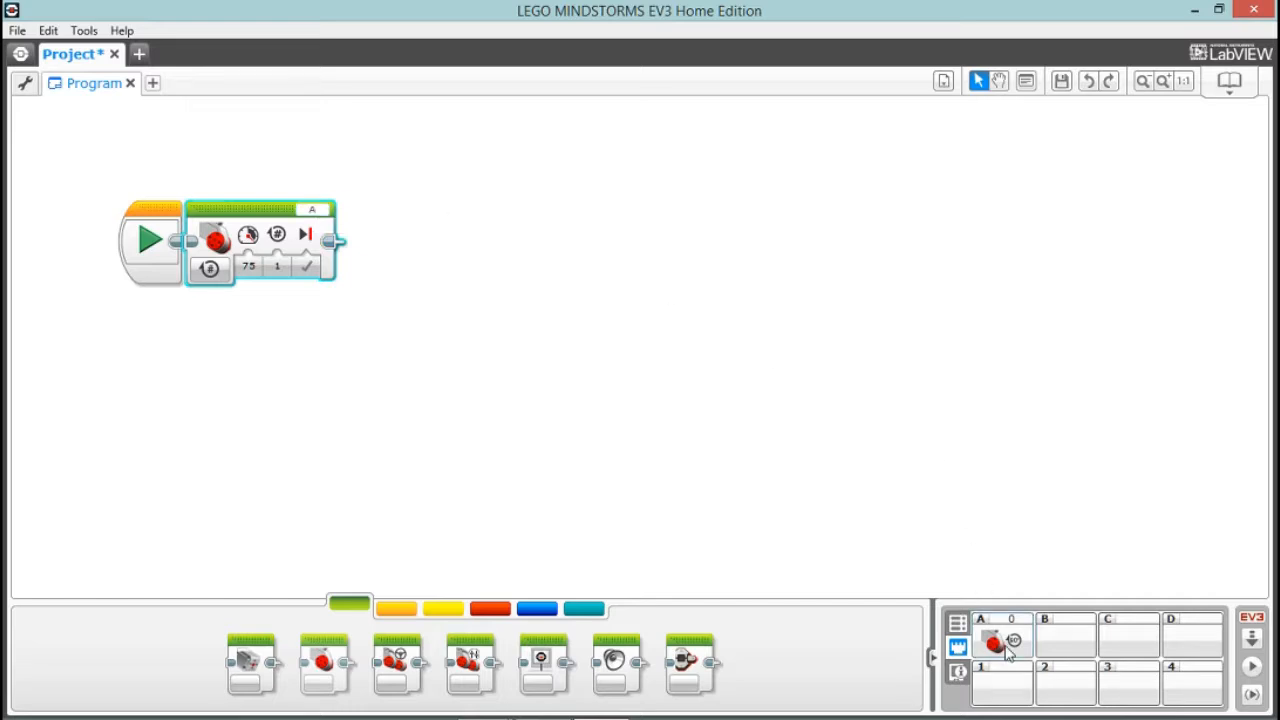
mouse_move(1000, 644)
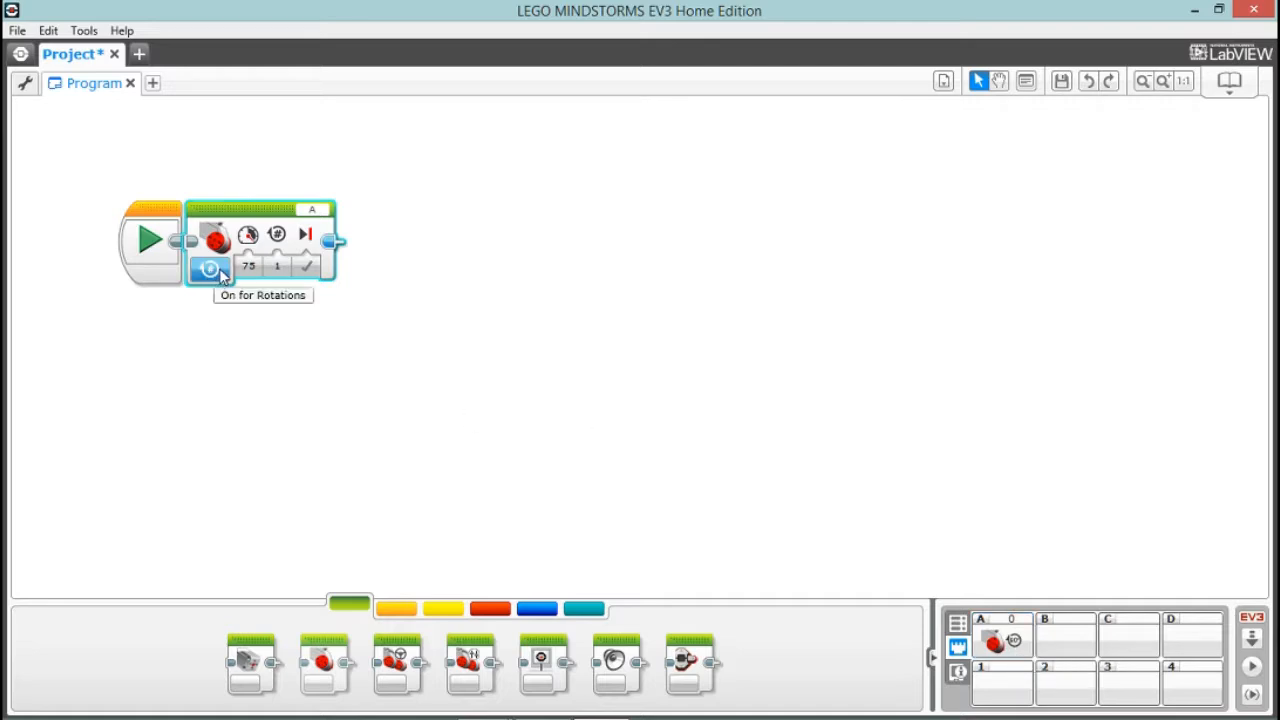
Switch the Large Motor block to the On for Rotations mode
left_click(210, 268)
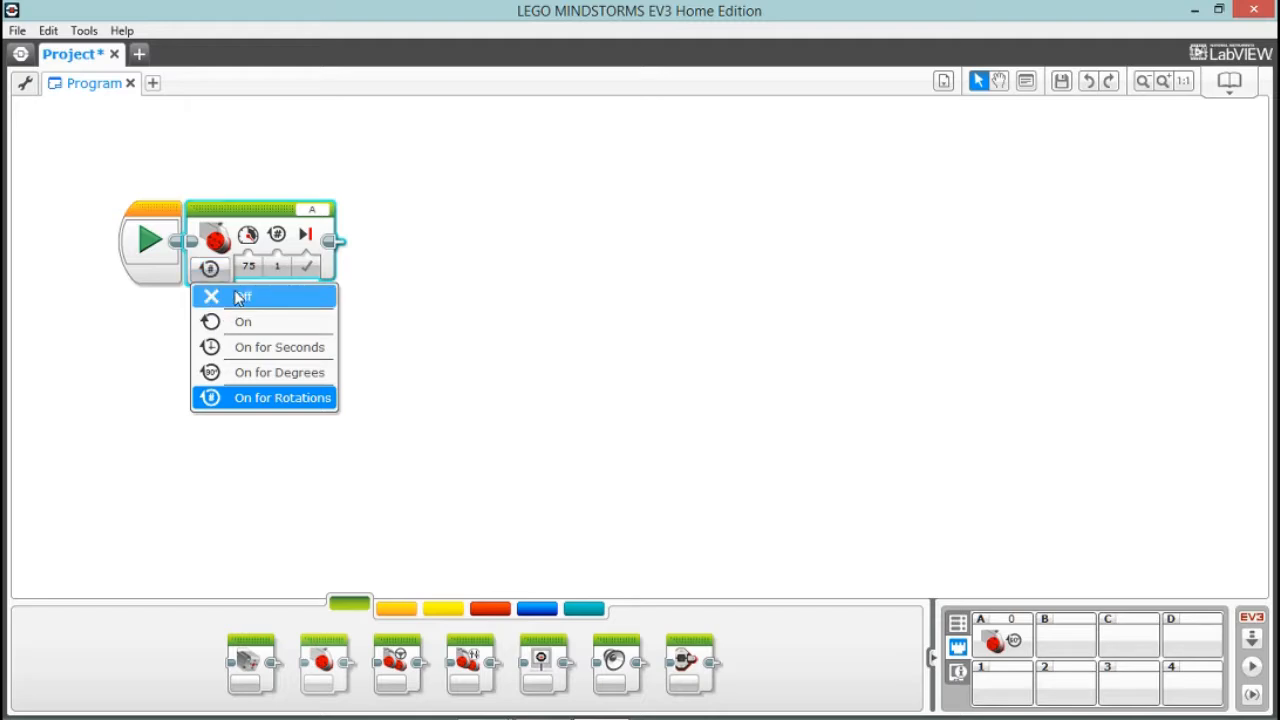
mouse_move(284, 356)
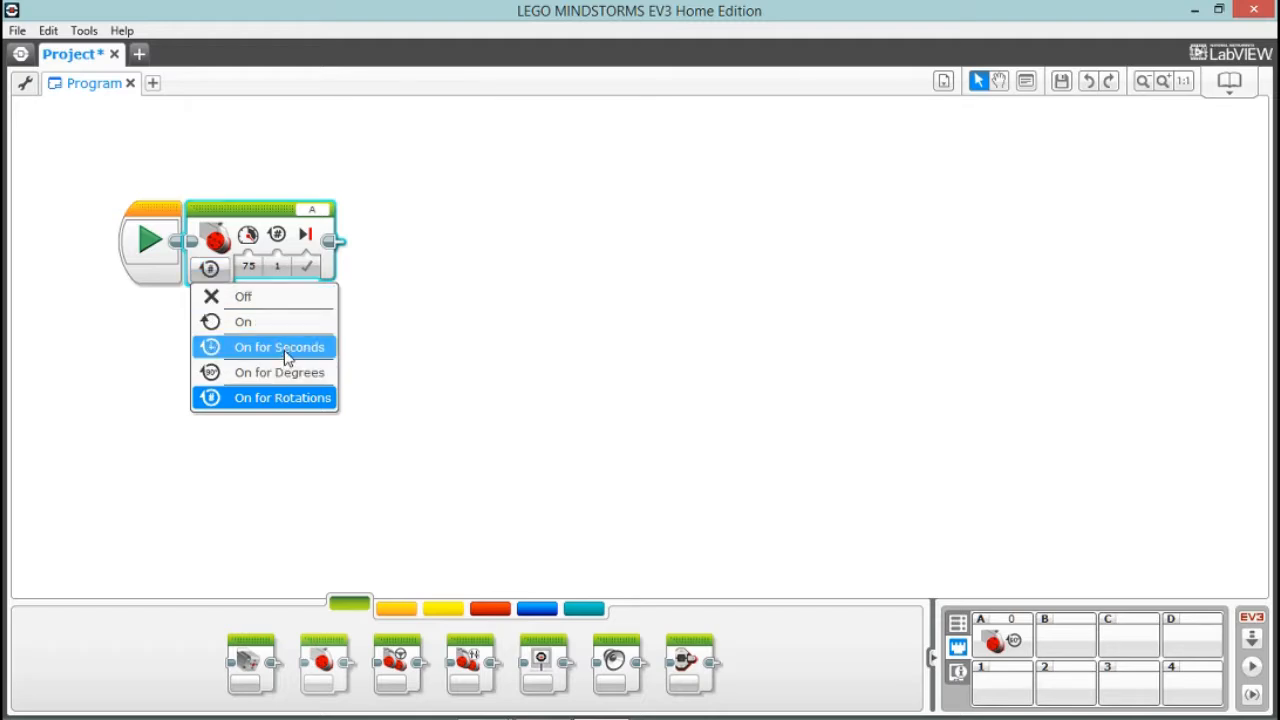
mouse_move(304, 412)
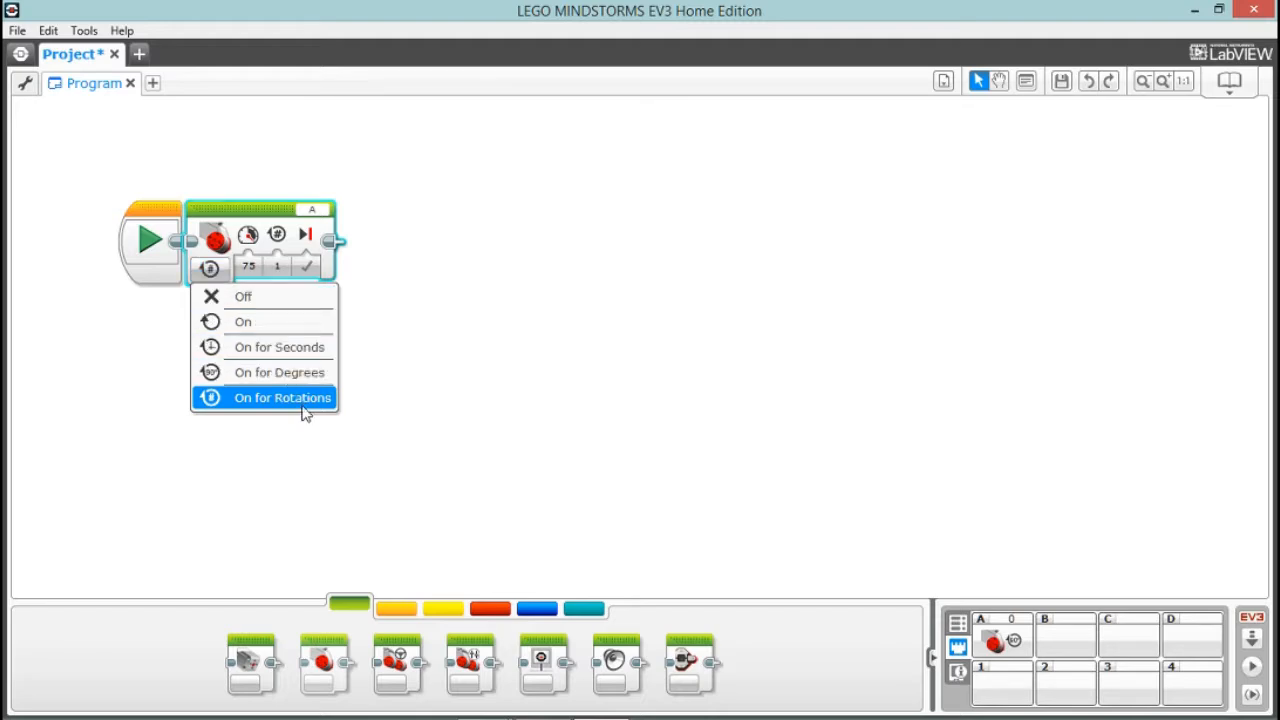
mouse_move(304, 410)
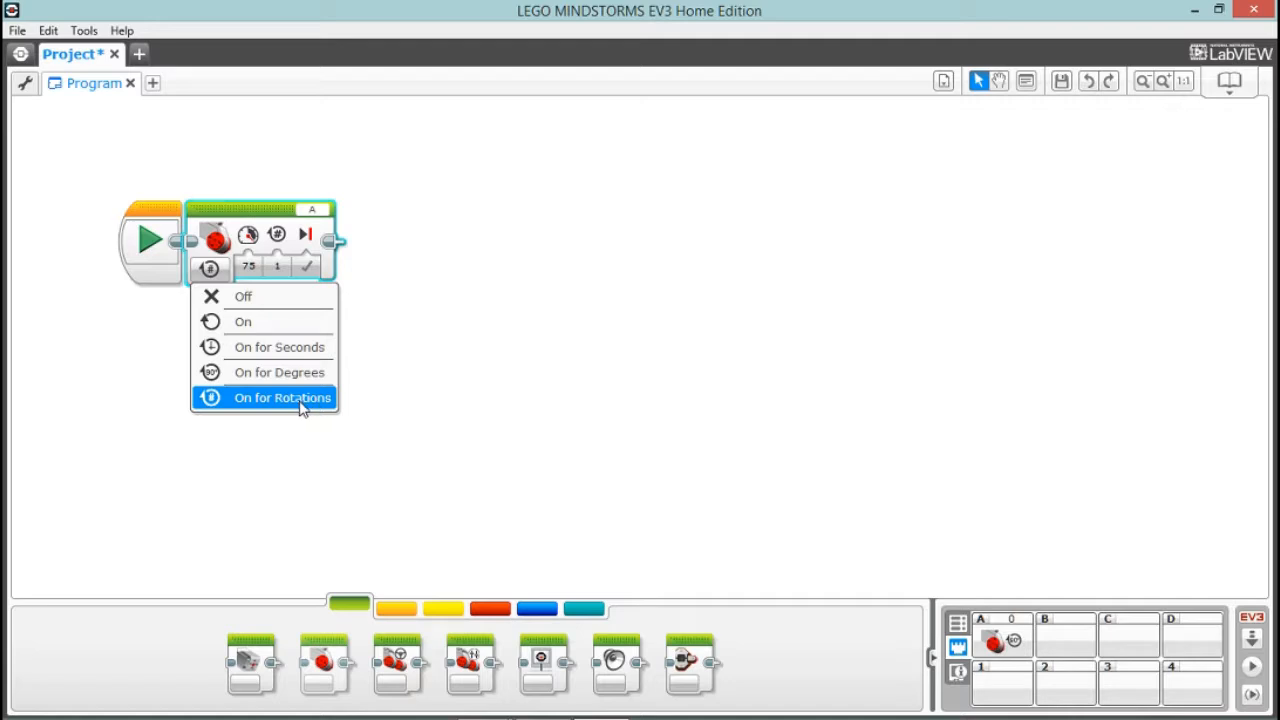
left_click(282, 396)
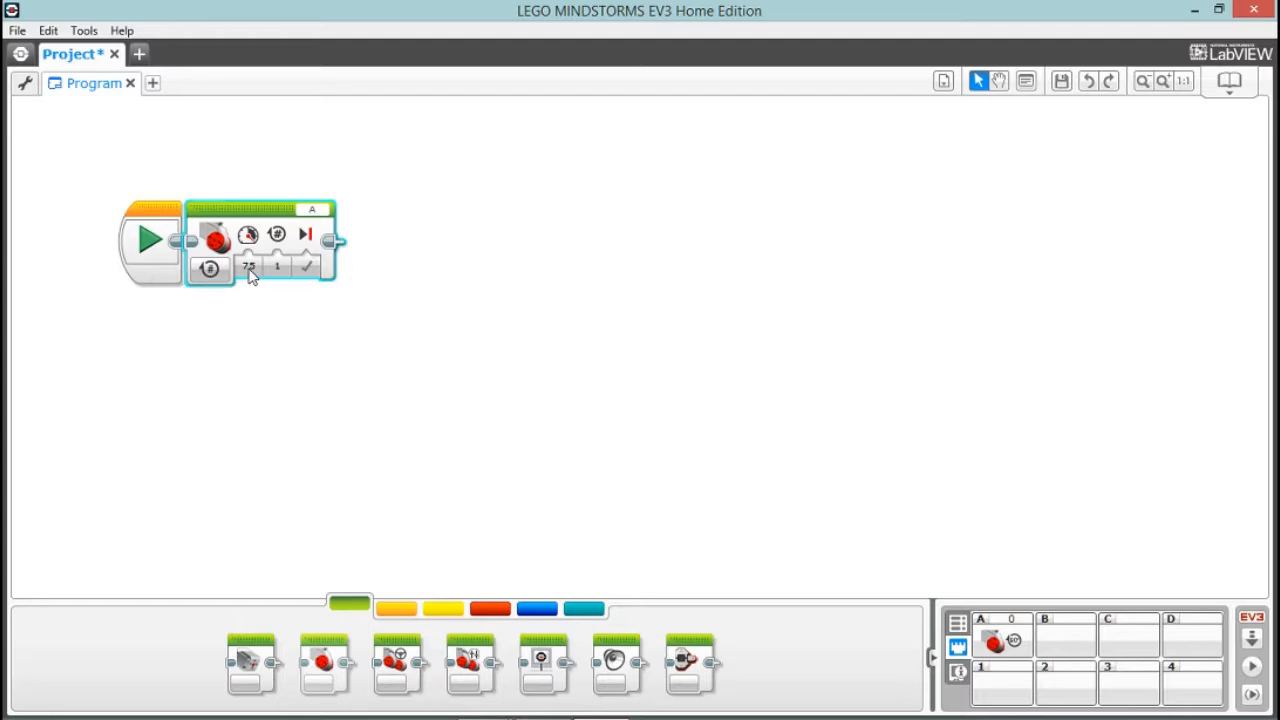
Move the motor's power slider from 75 up, then down to full reverse
left_click(248, 268)
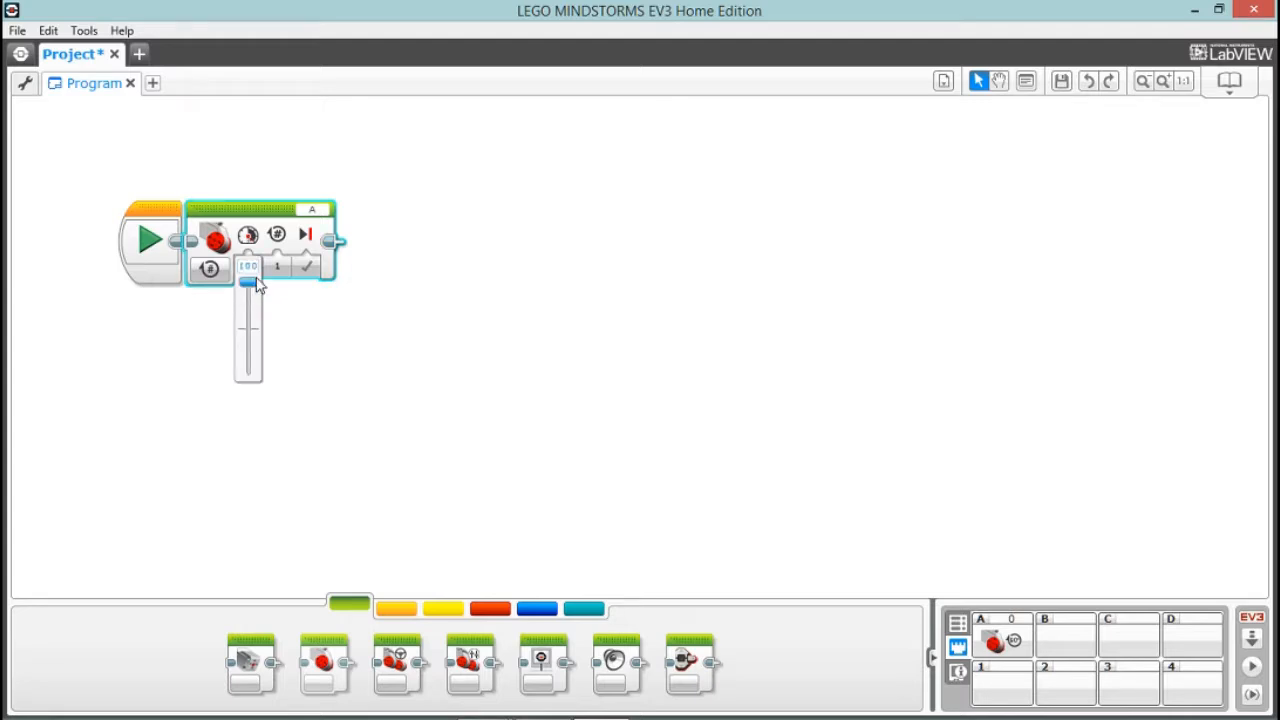
left_click_drag(248, 284, 248, 374)
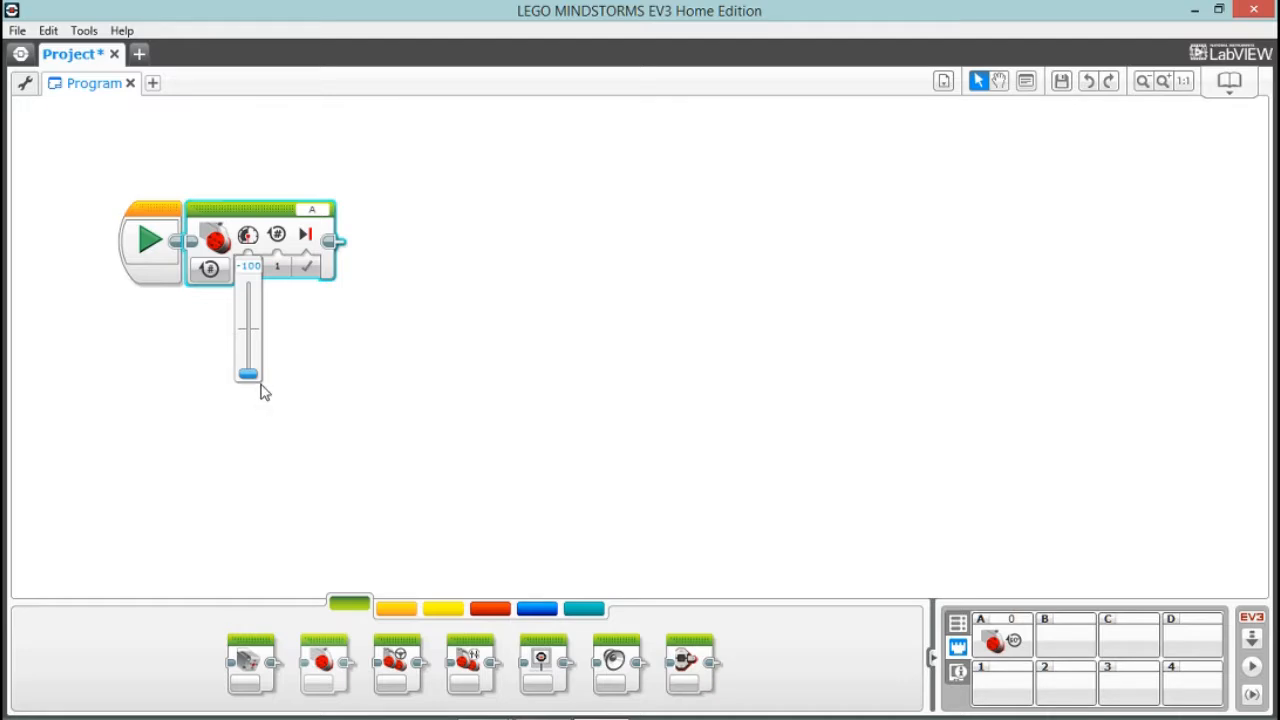
left_click_drag(248, 376, 248, 288)
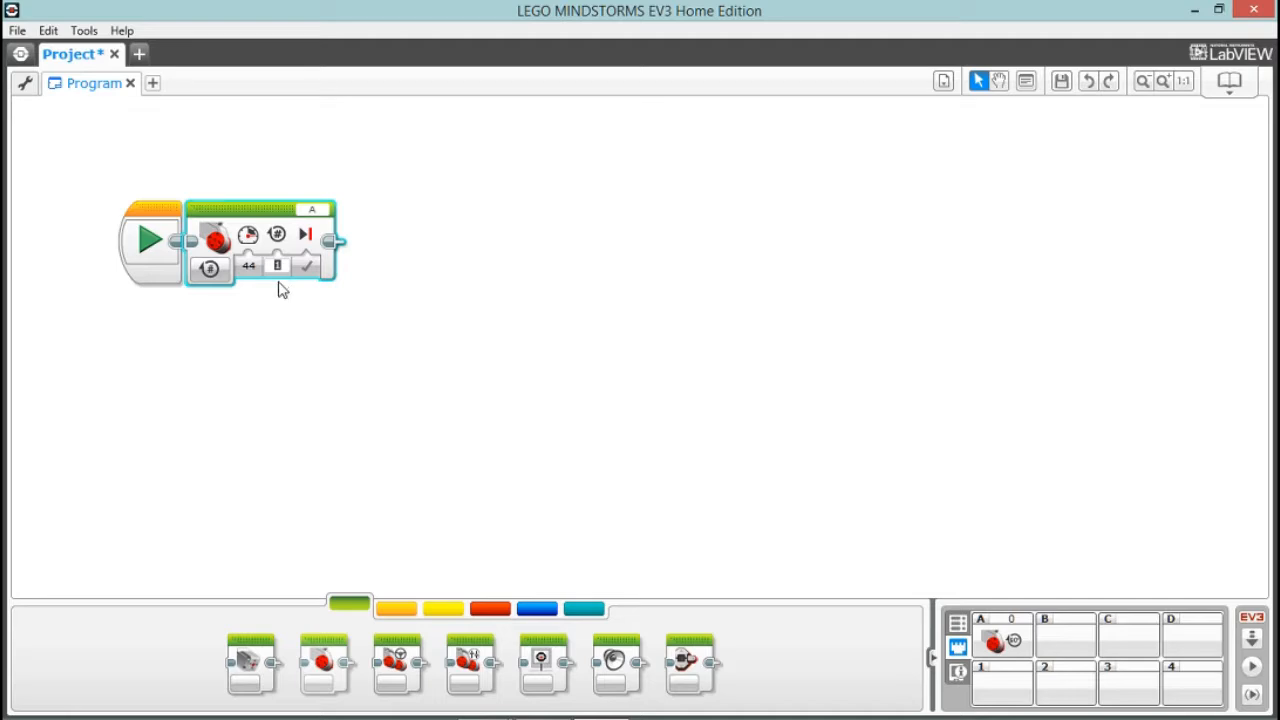
Bring up the Brake at End choices (brake or coast) for the motor block
left_click(308, 266)
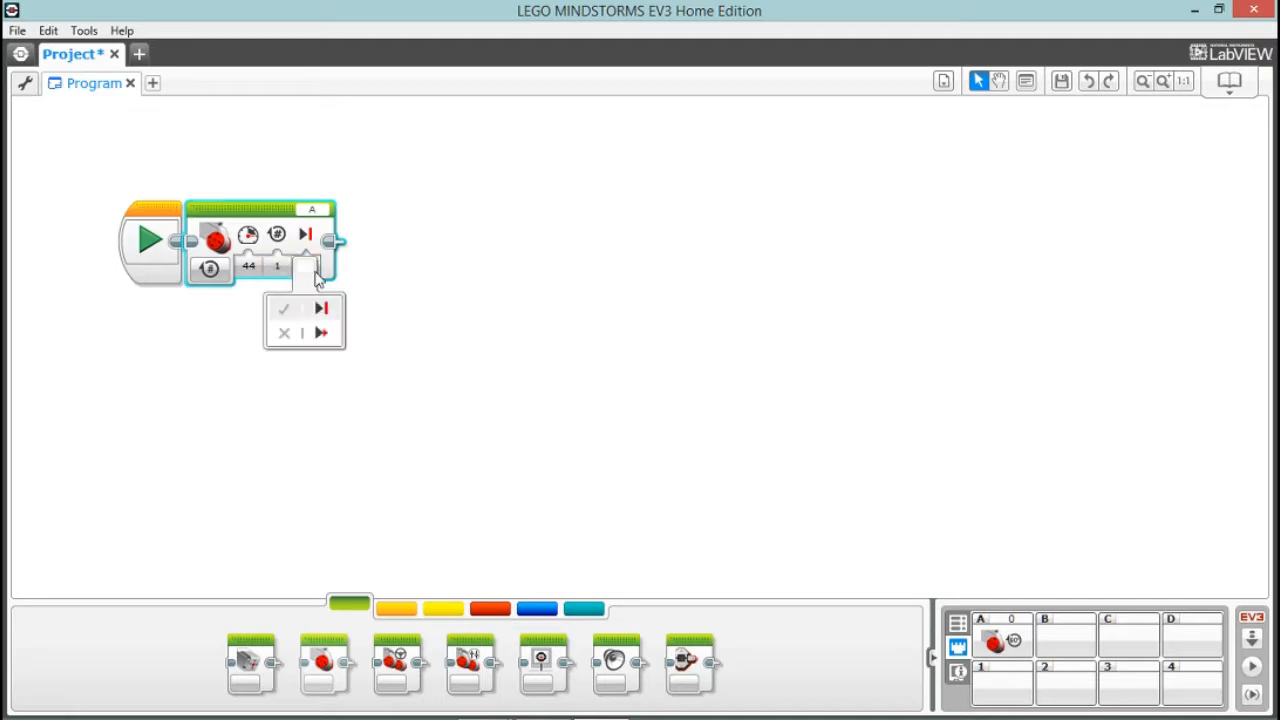
mouse_move(324, 310)
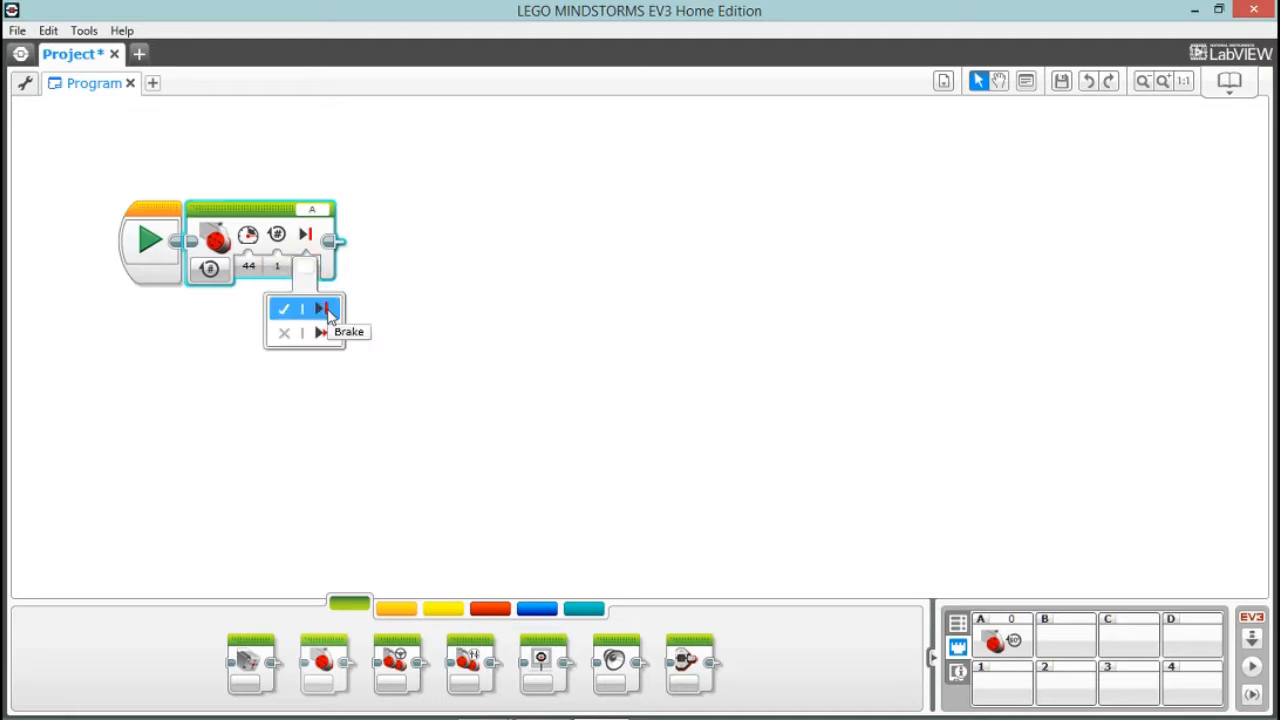
mouse_move(304, 332)
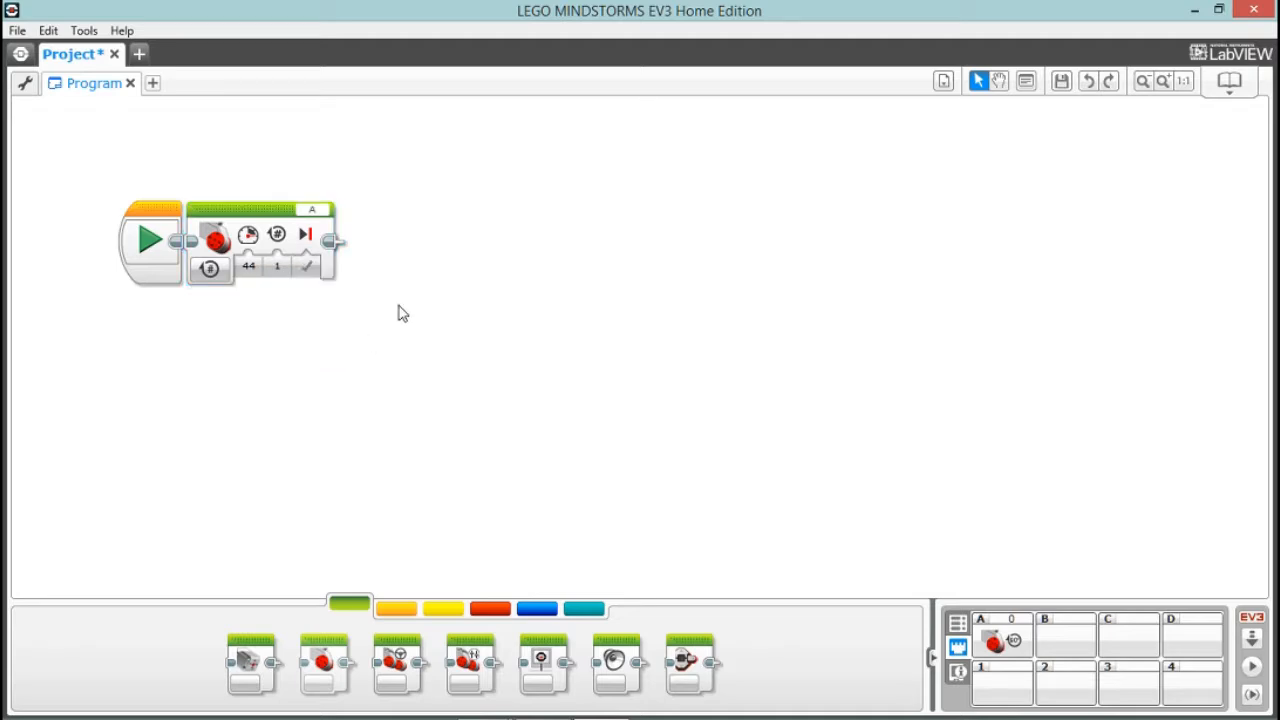
mouse_move(956, 532)
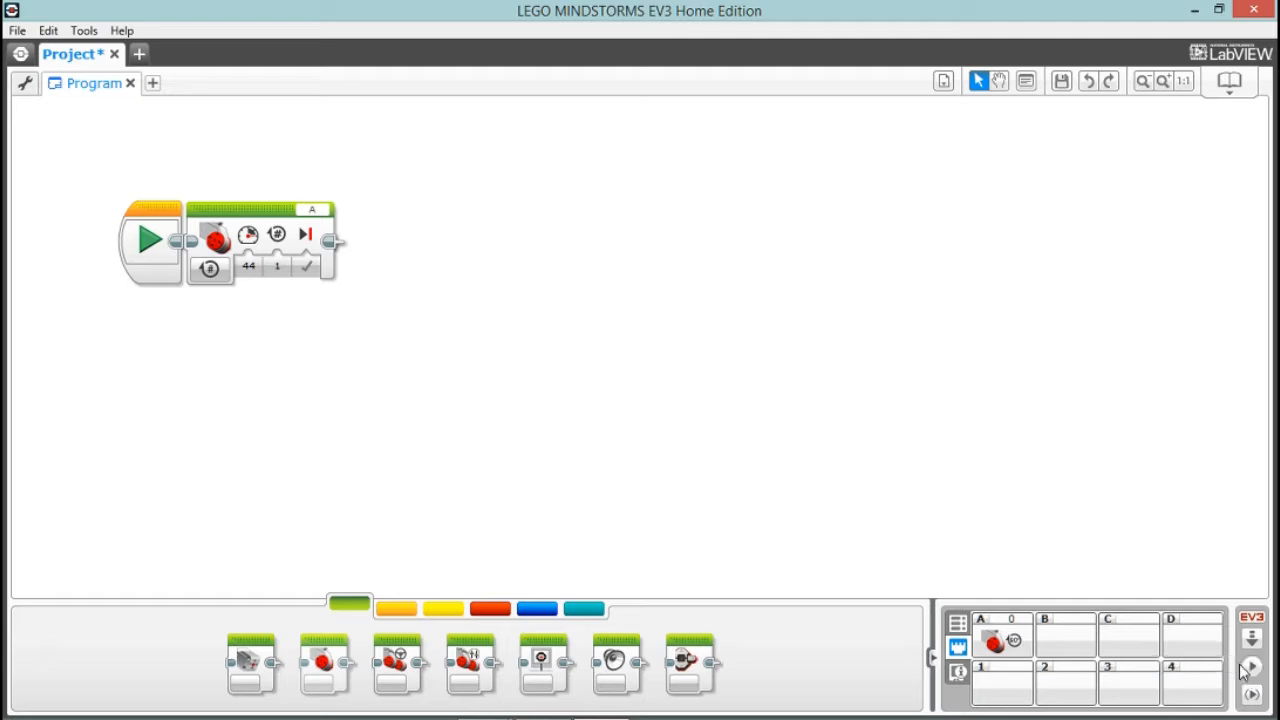
mouse_move(1212, 566)
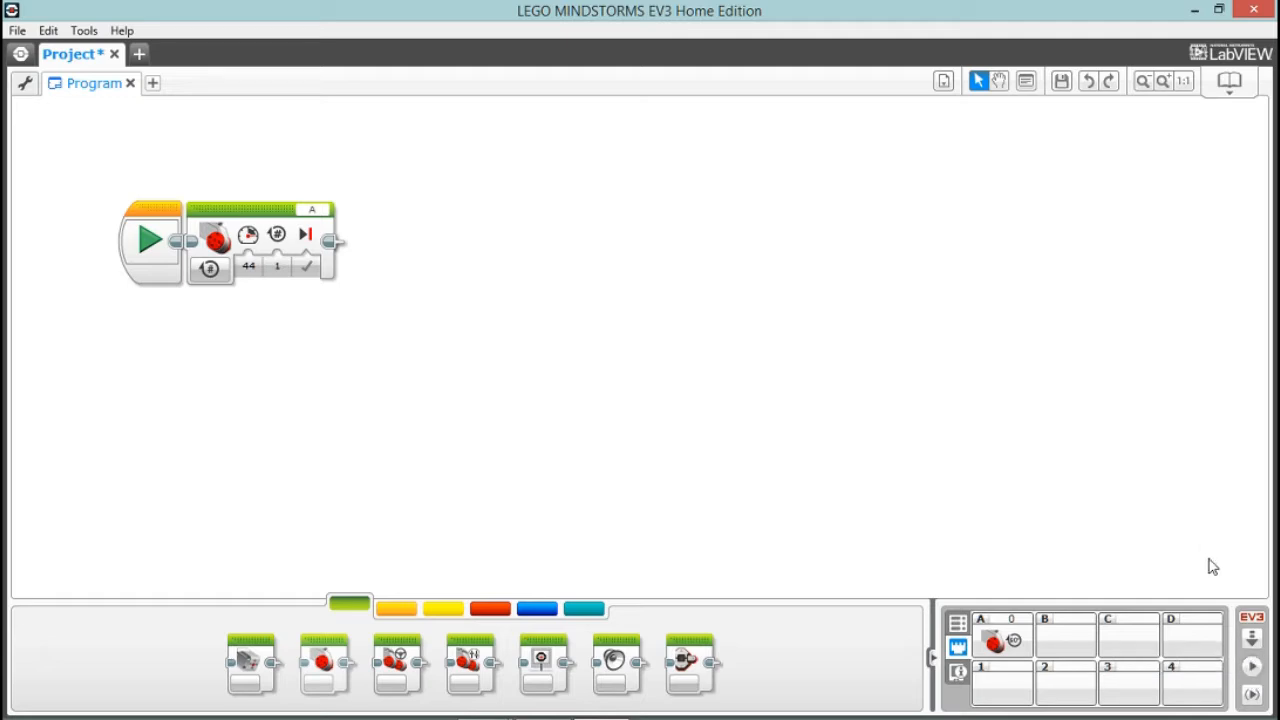
mouse_move(1252, 638)
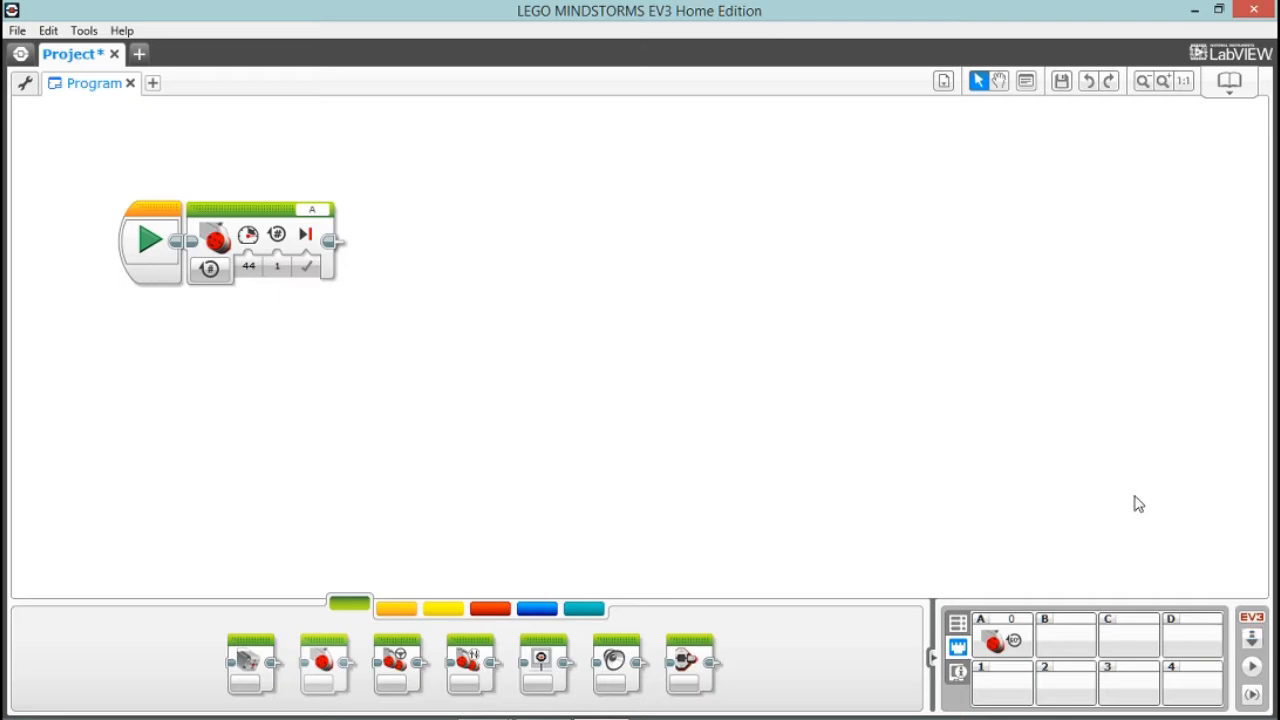
mouse_move(150, 240)
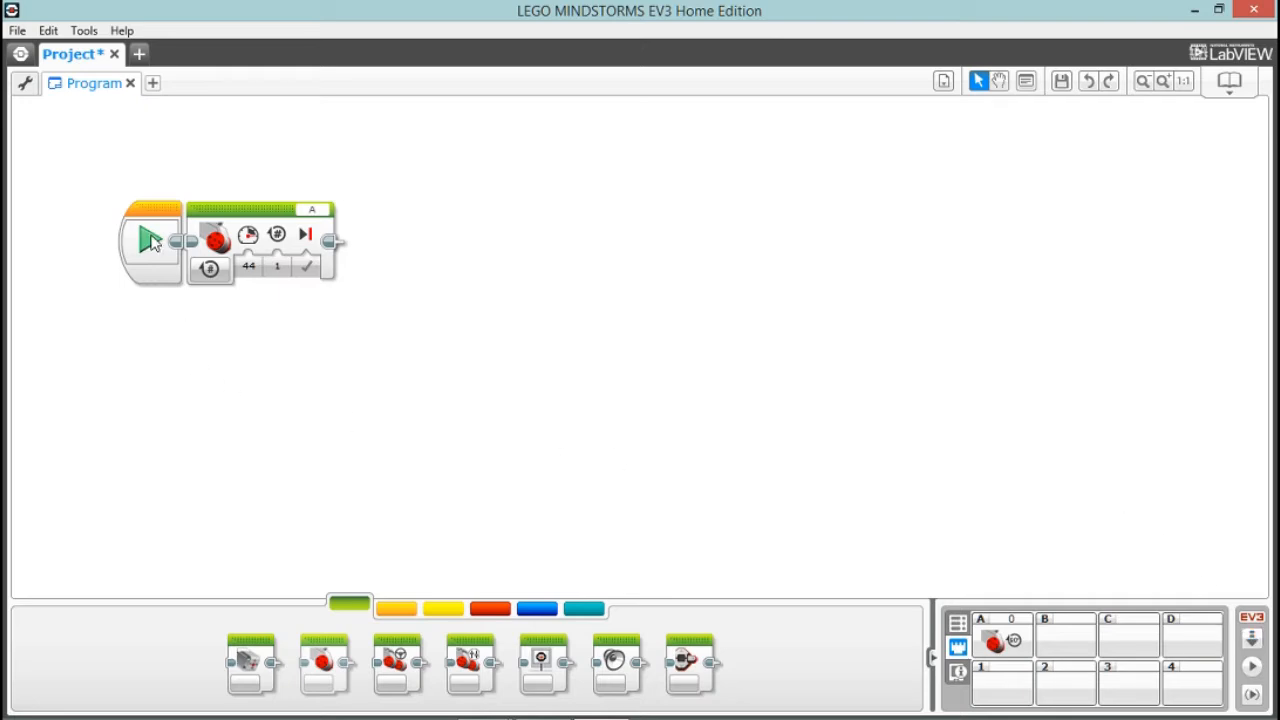
Run the program on the brick from Start, then show the Flow Control palette
left_click(150, 240)
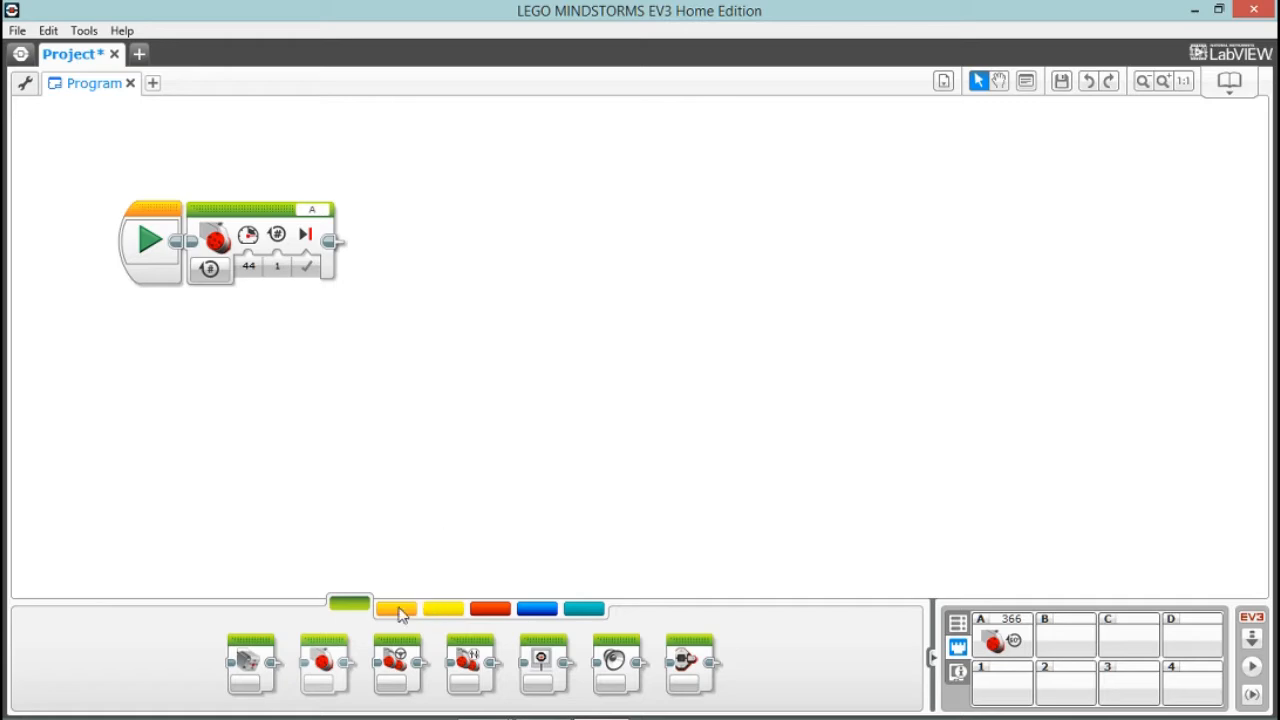
left_click(396, 608)
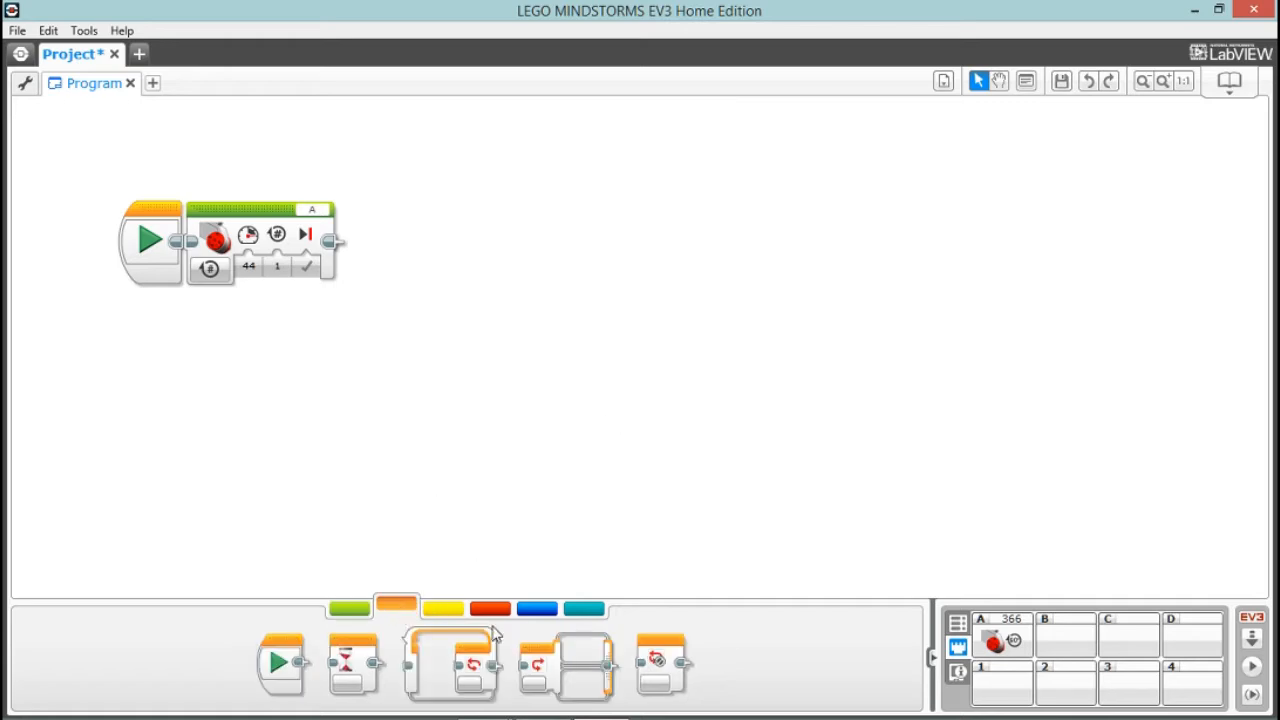